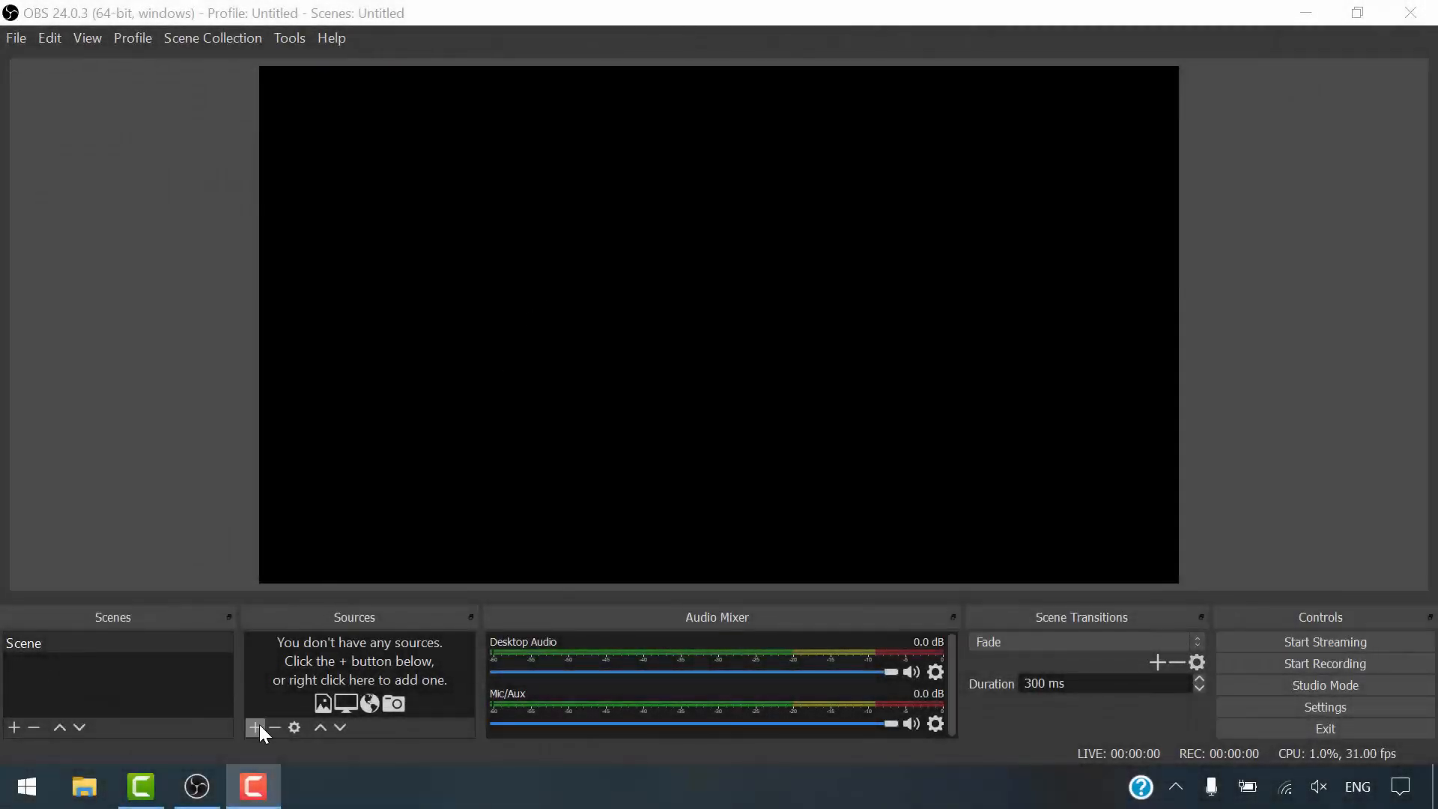
# Add a Display Capture source for Display 1 with cursor capture to the scene
pyautogui.click(254, 728)
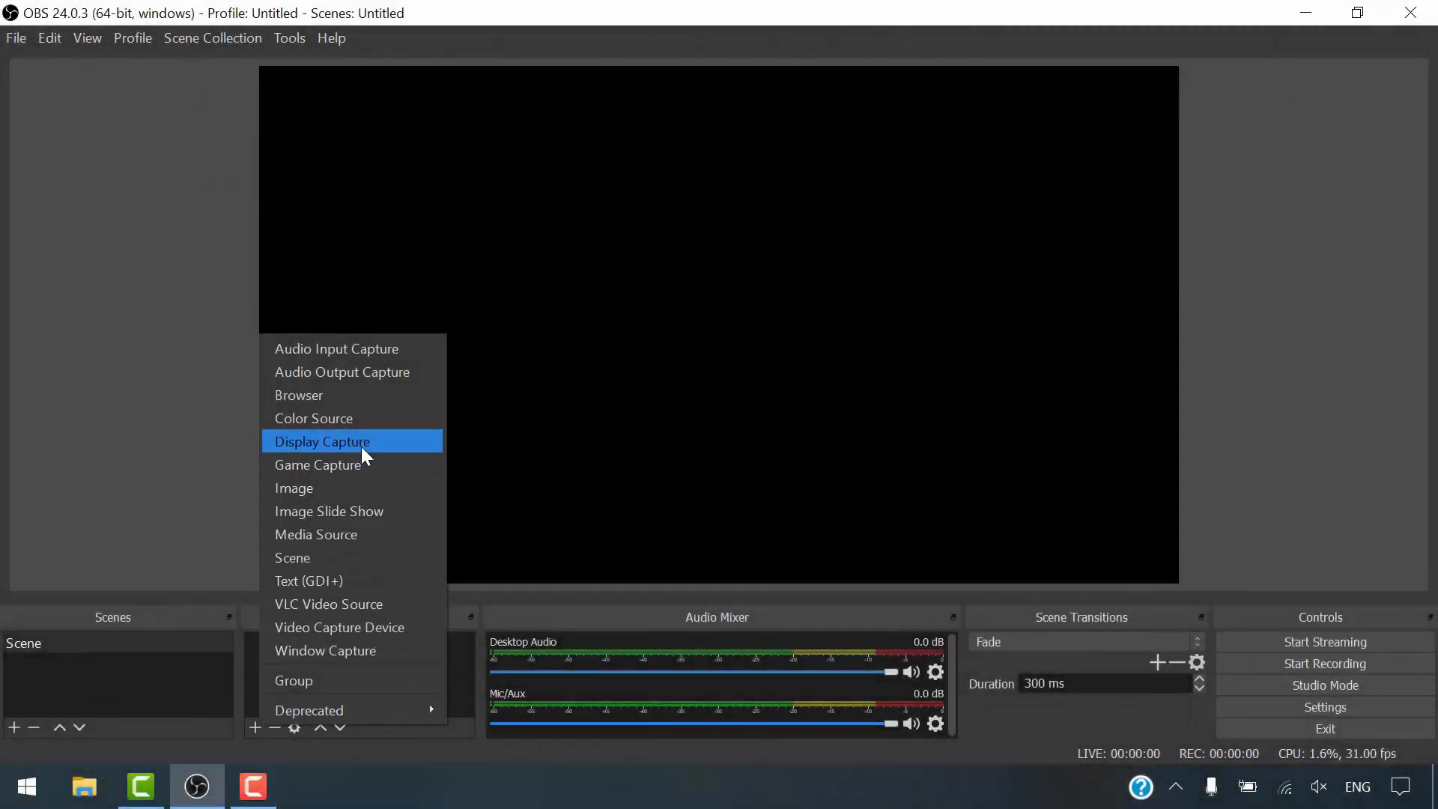
pyautogui.click(322, 440)
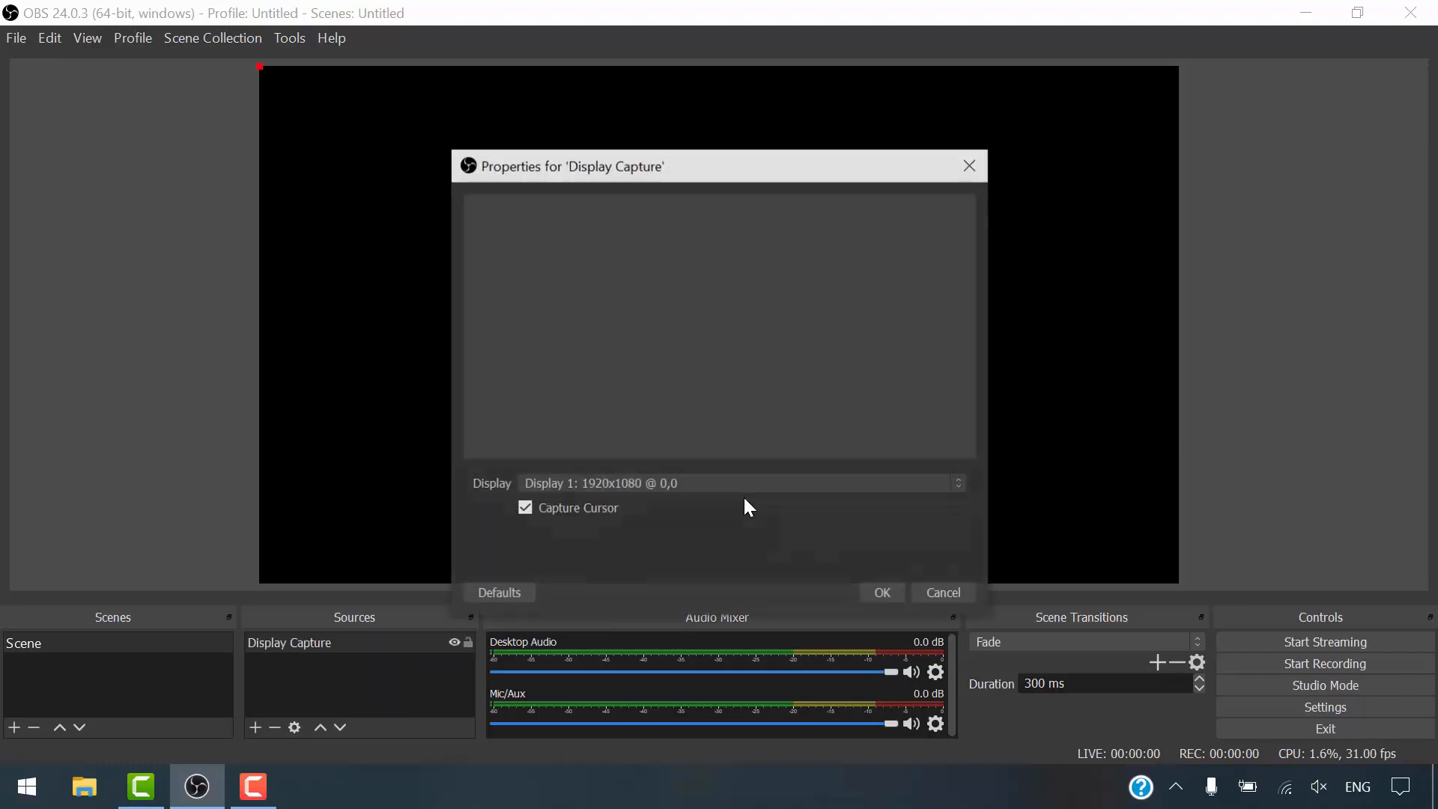
pyautogui.click(879, 592)
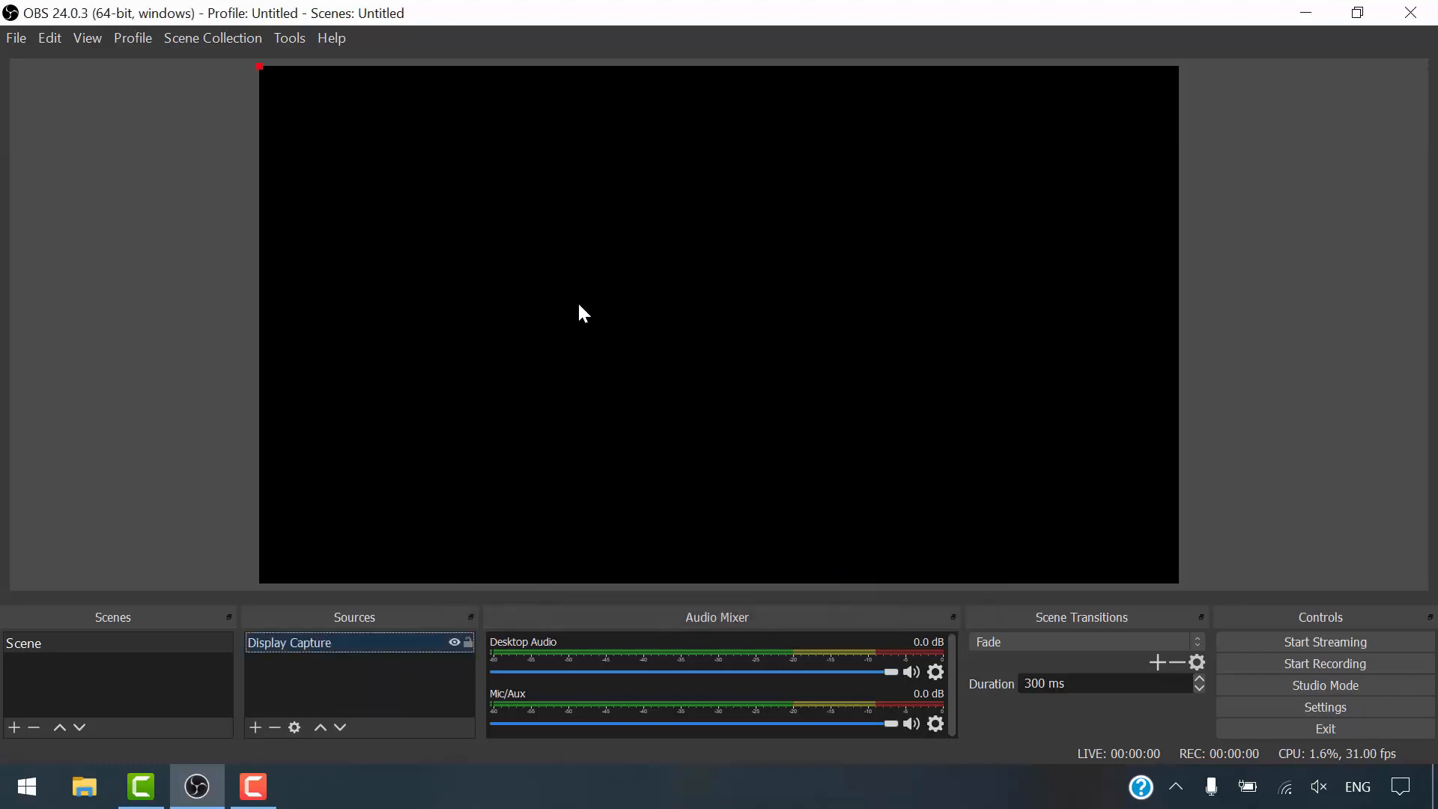
pyautogui.moveTo(1100, 279)
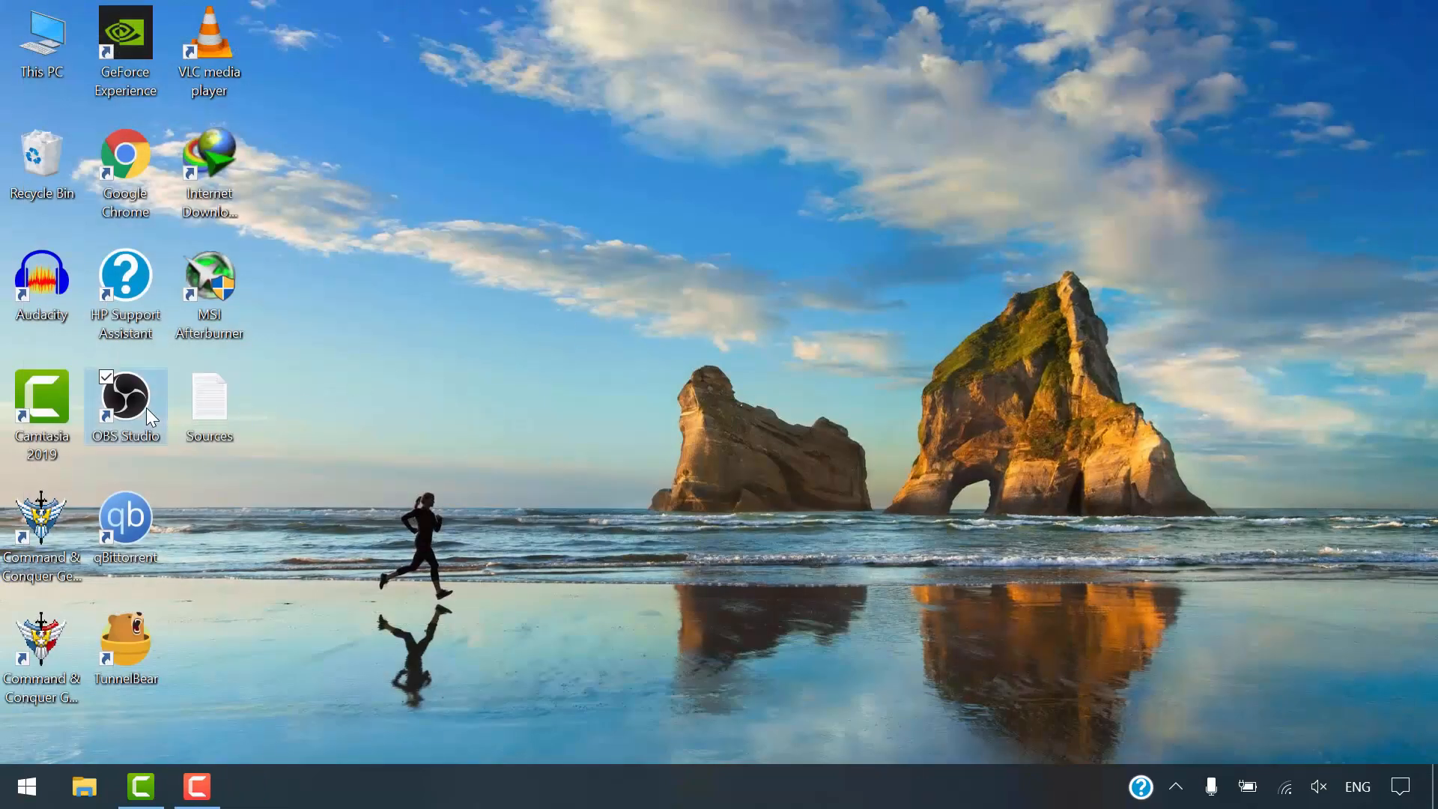
# Locate obs64 in C:\Program Files\obs-studio\bin\64bit via the shortcut's file location
pyautogui.rightClick(125, 403)
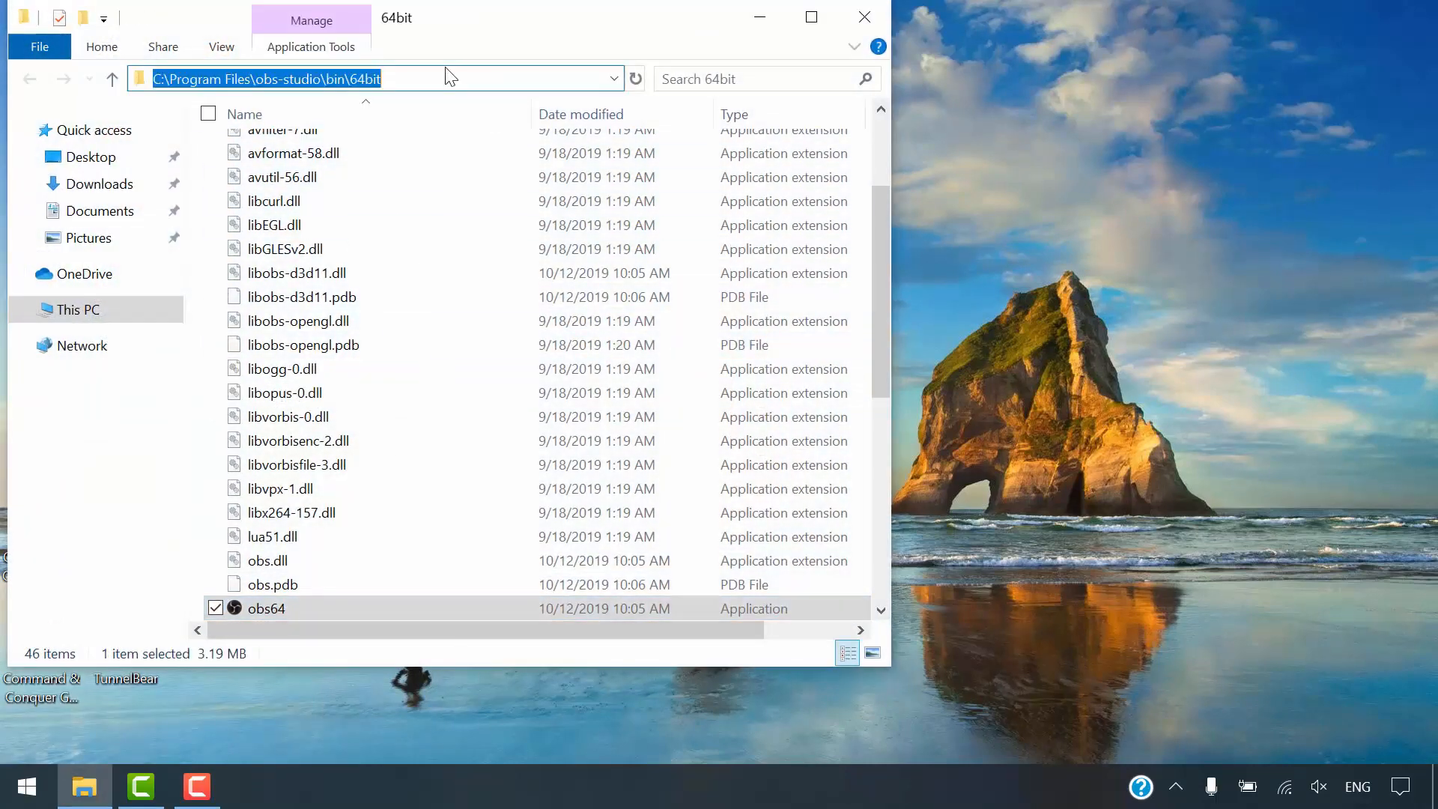
pyautogui.rightClick(266, 78)
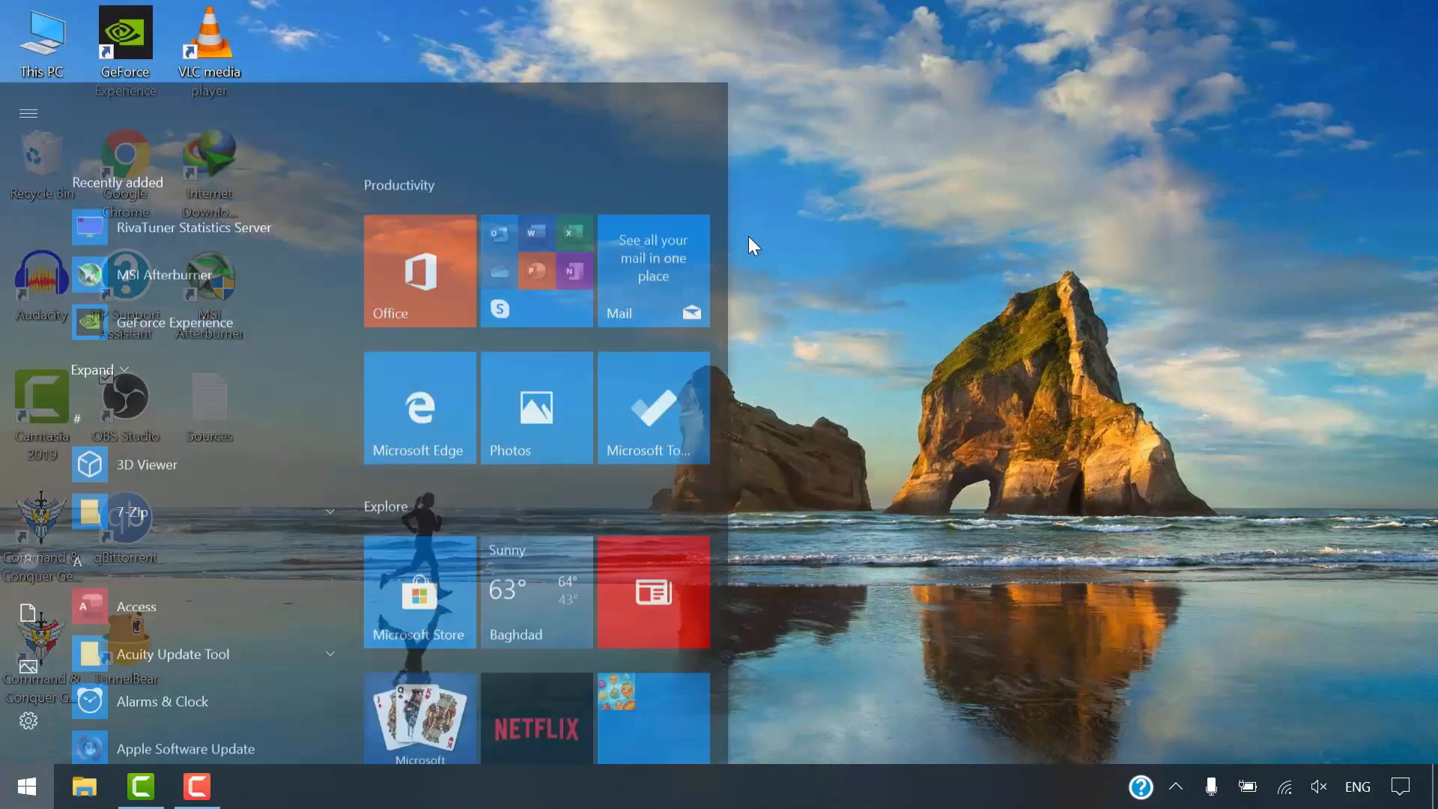
# Launch Settings from Start search and reach System > Display > Graphics settings
pyautogui.write('se')
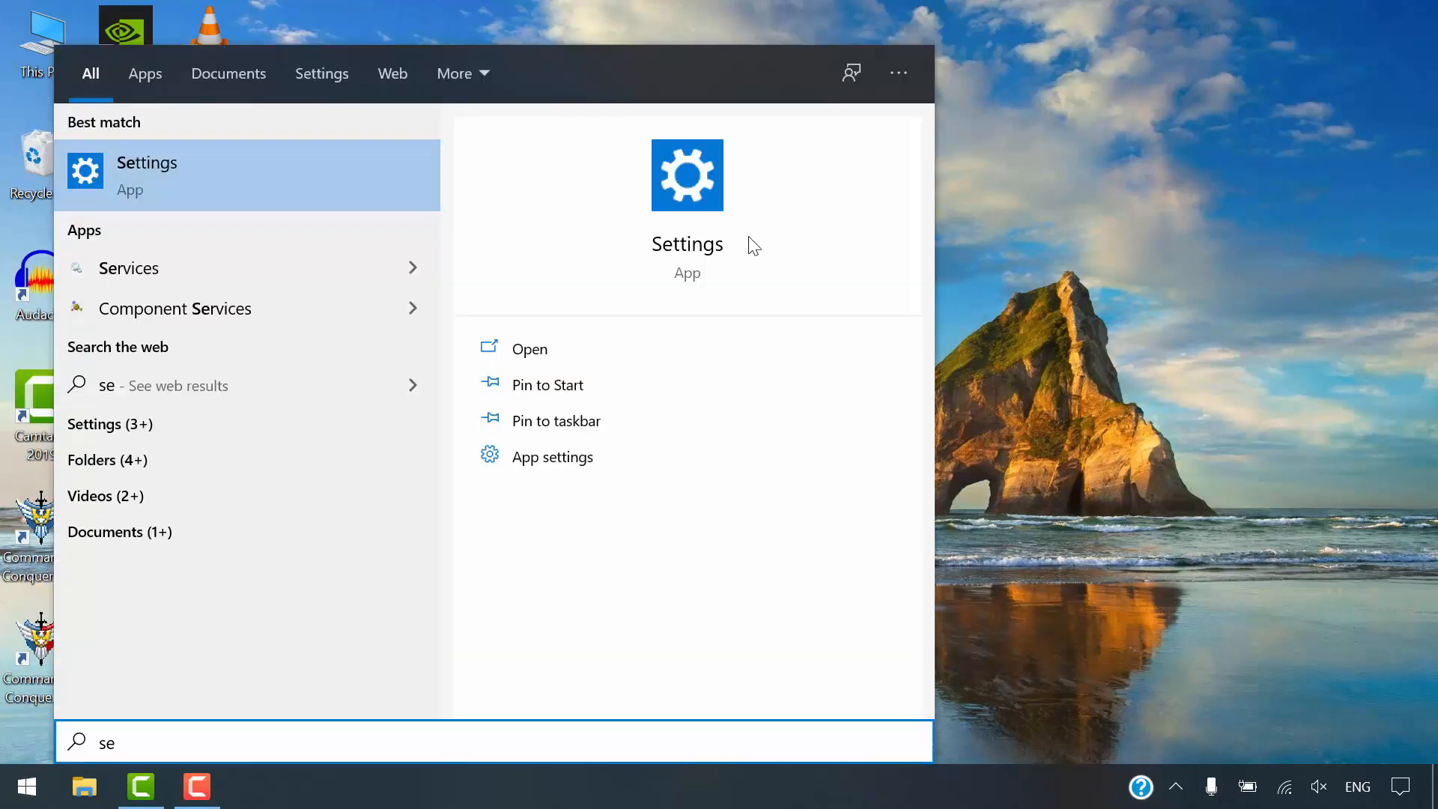
pyautogui.click(146, 161)
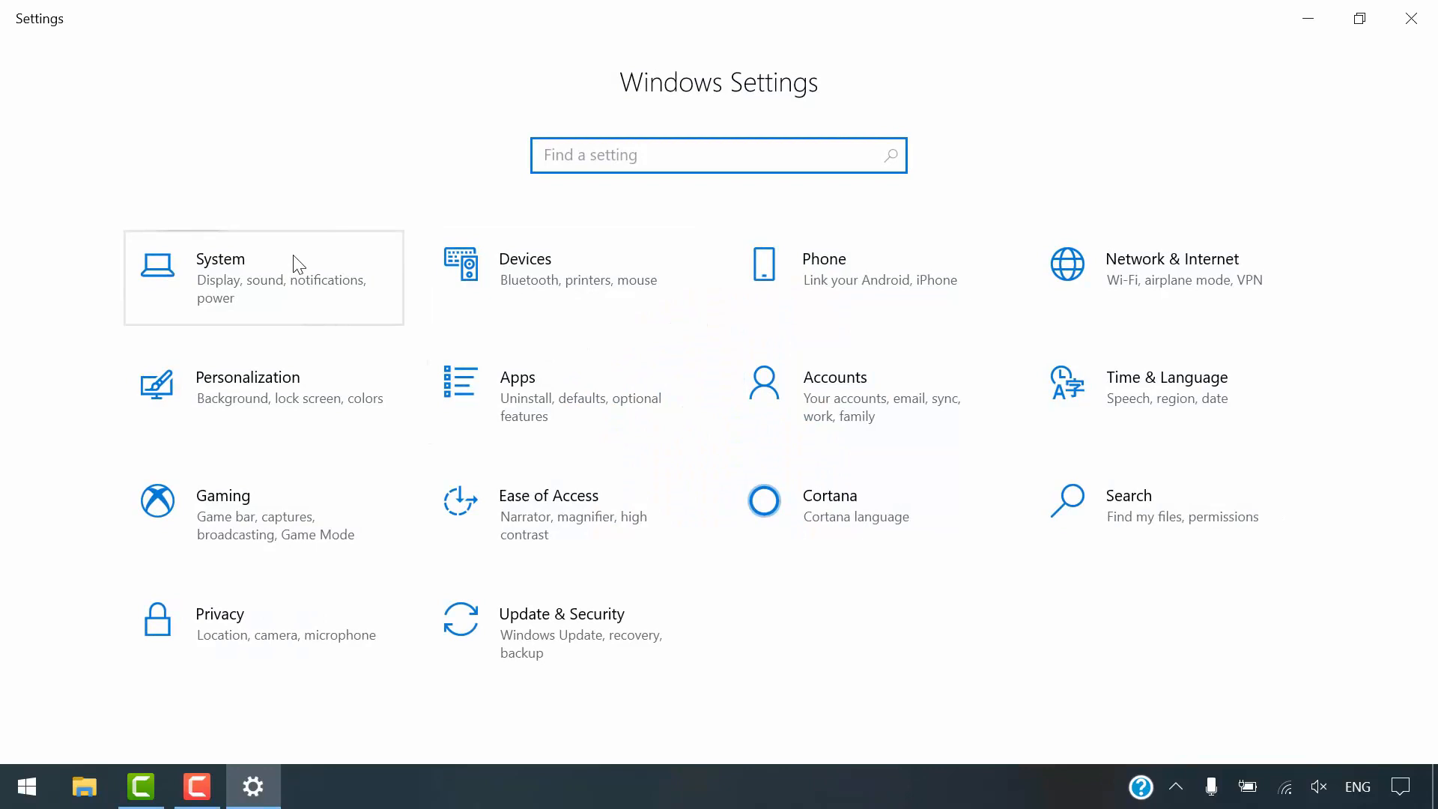
pyautogui.click(220, 259)
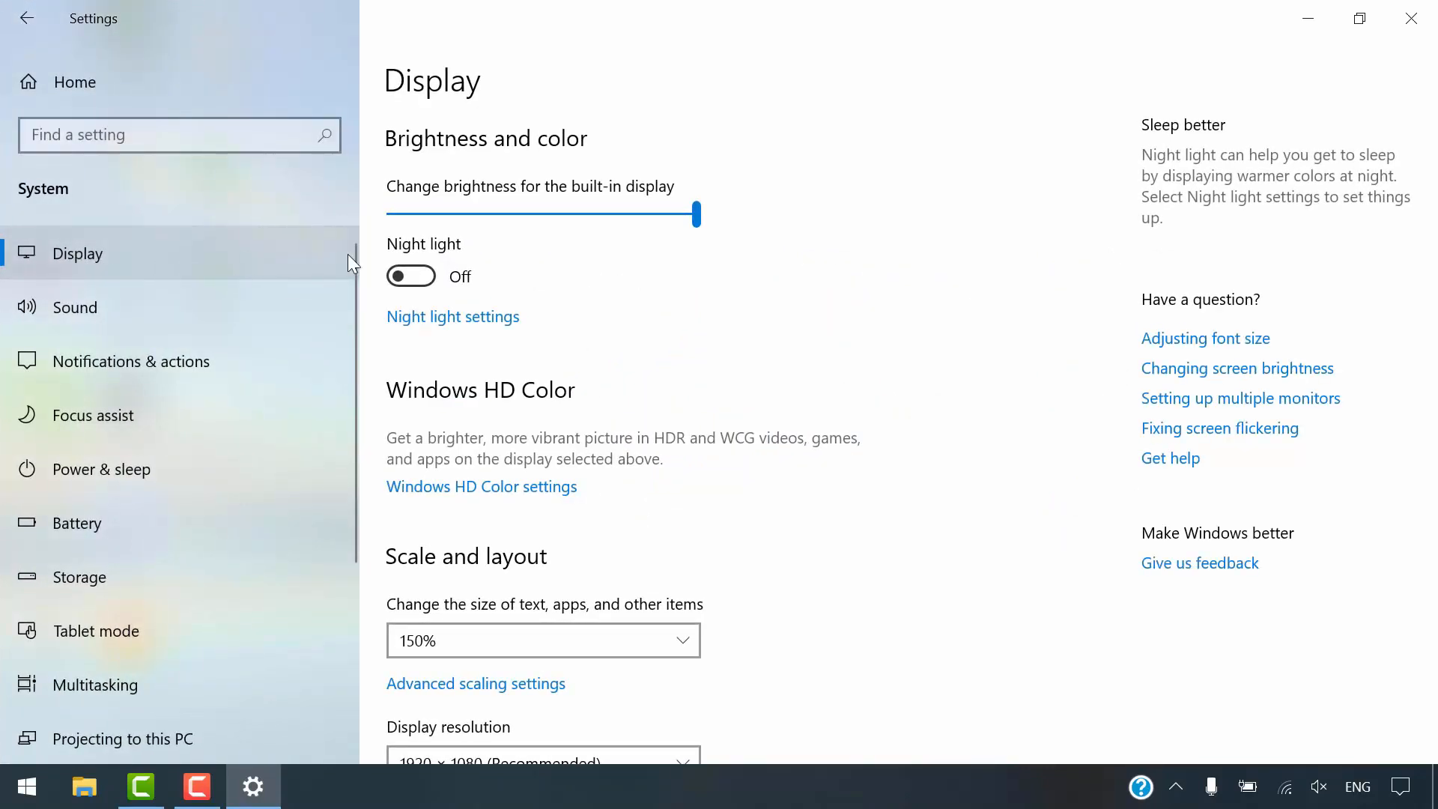
pyautogui.scroll(-3)
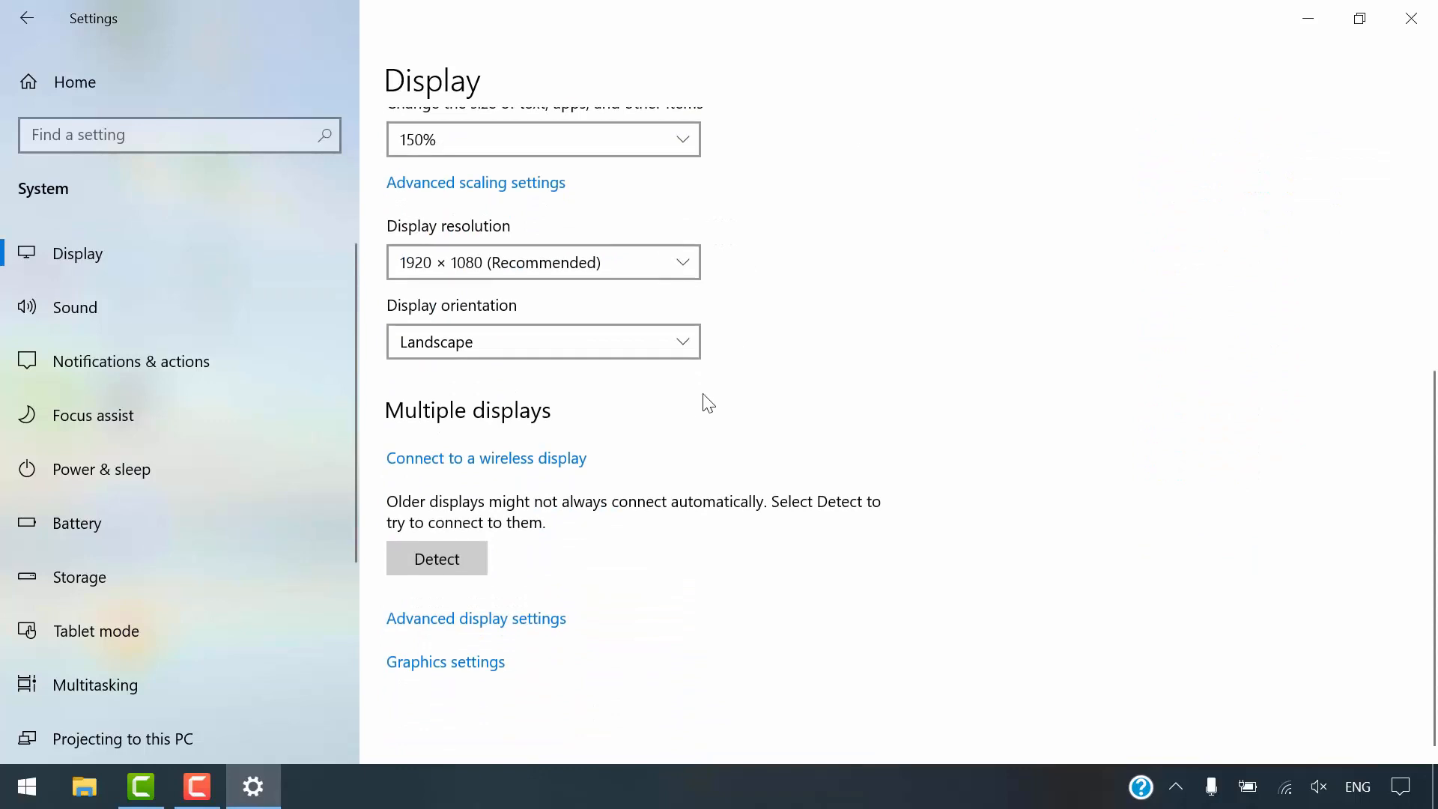
pyautogui.moveTo(471, 668)
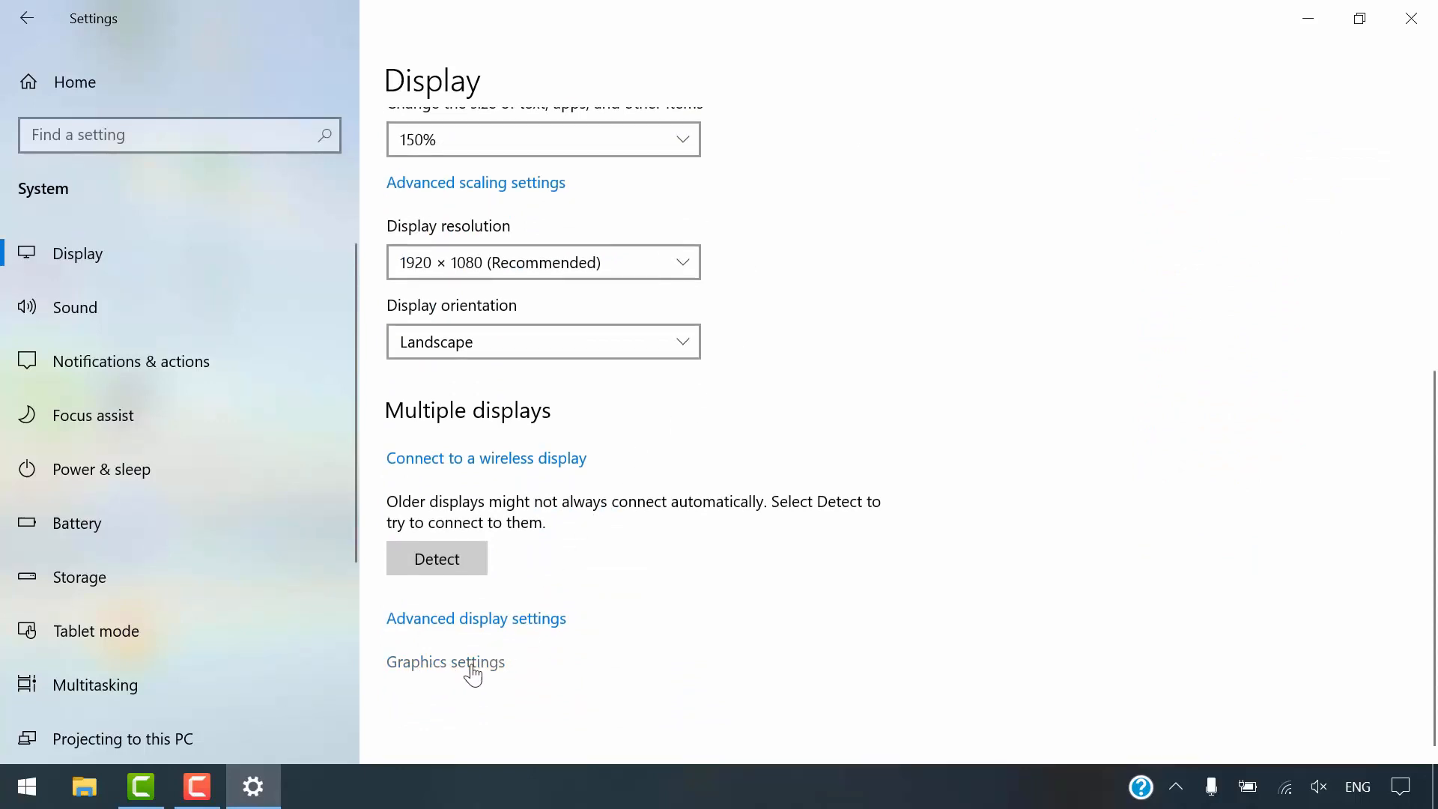
pyautogui.click(445, 660)
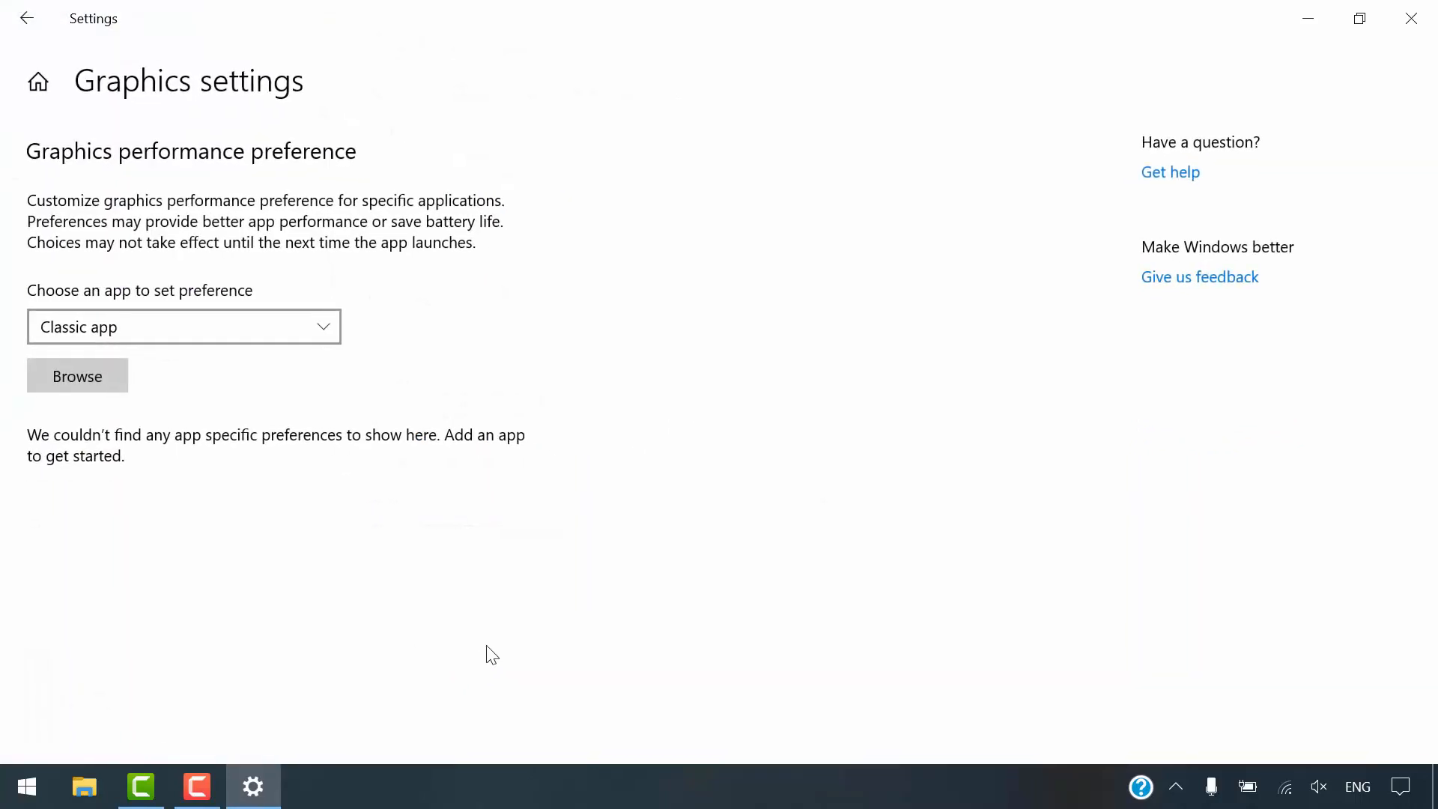
pyautogui.moveTo(119, 385)
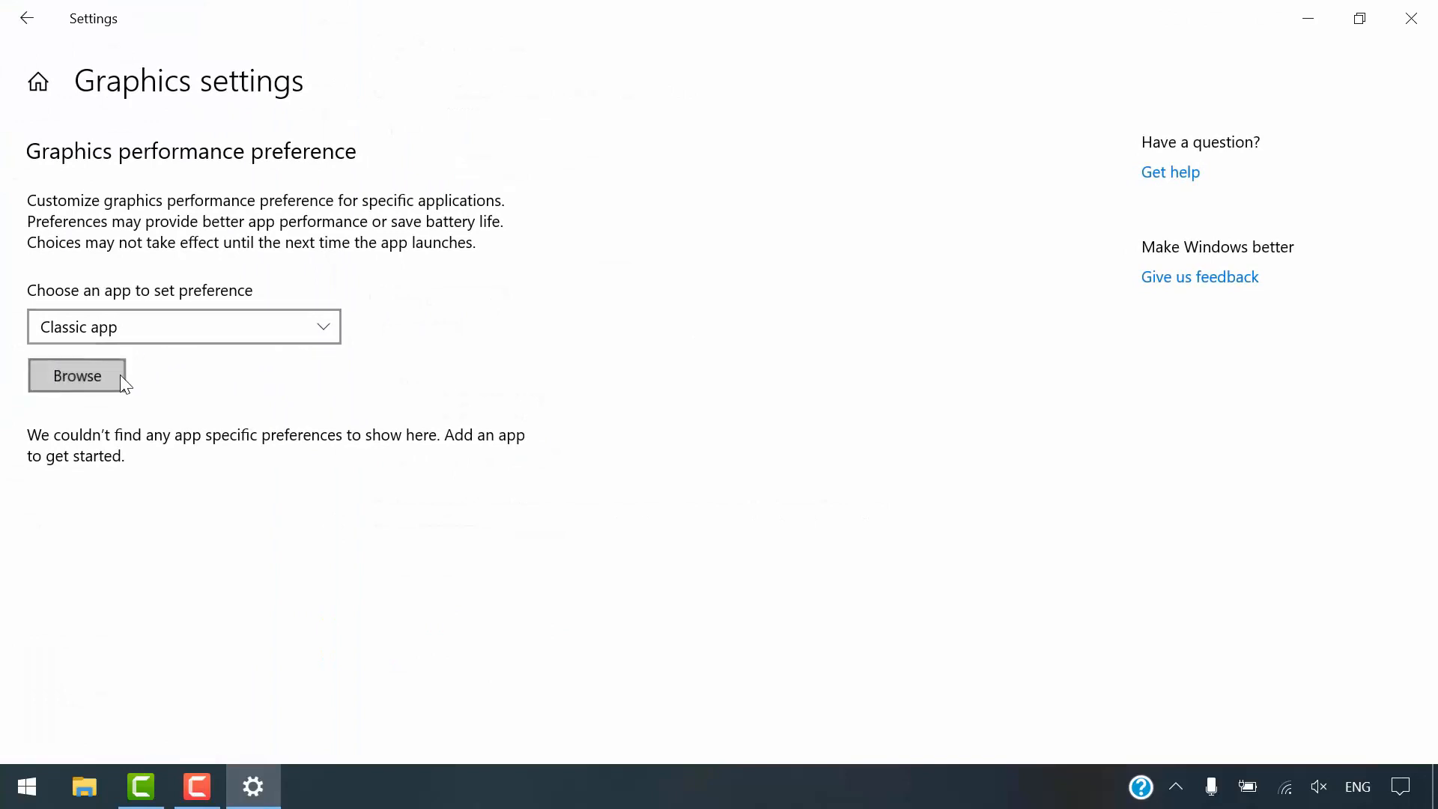
# Browse to obs-studio\bin\64bit and add obs64.exe to the graphics preference list
pyautogui.click(77, 375)
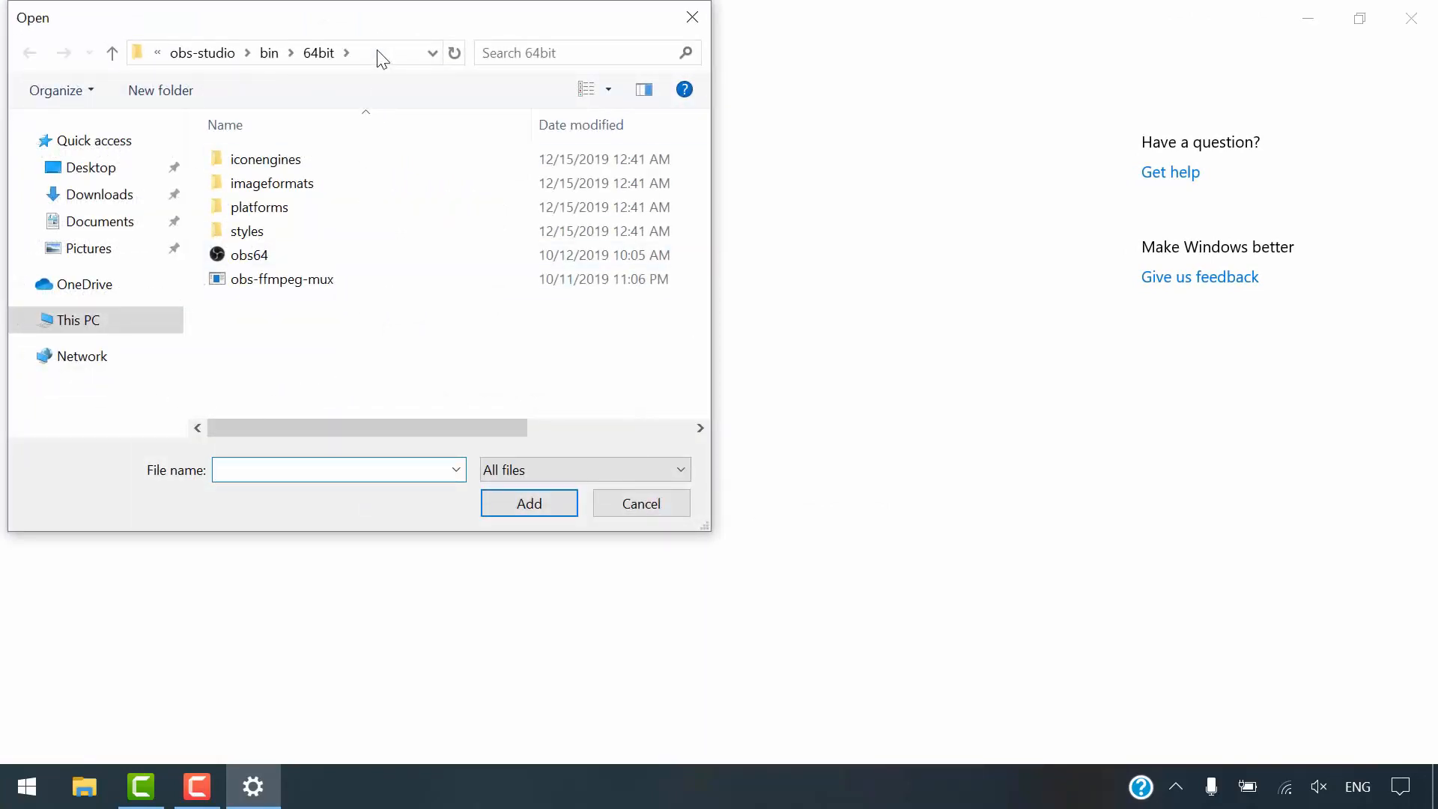
pyautogui.rightClick(380, 53)
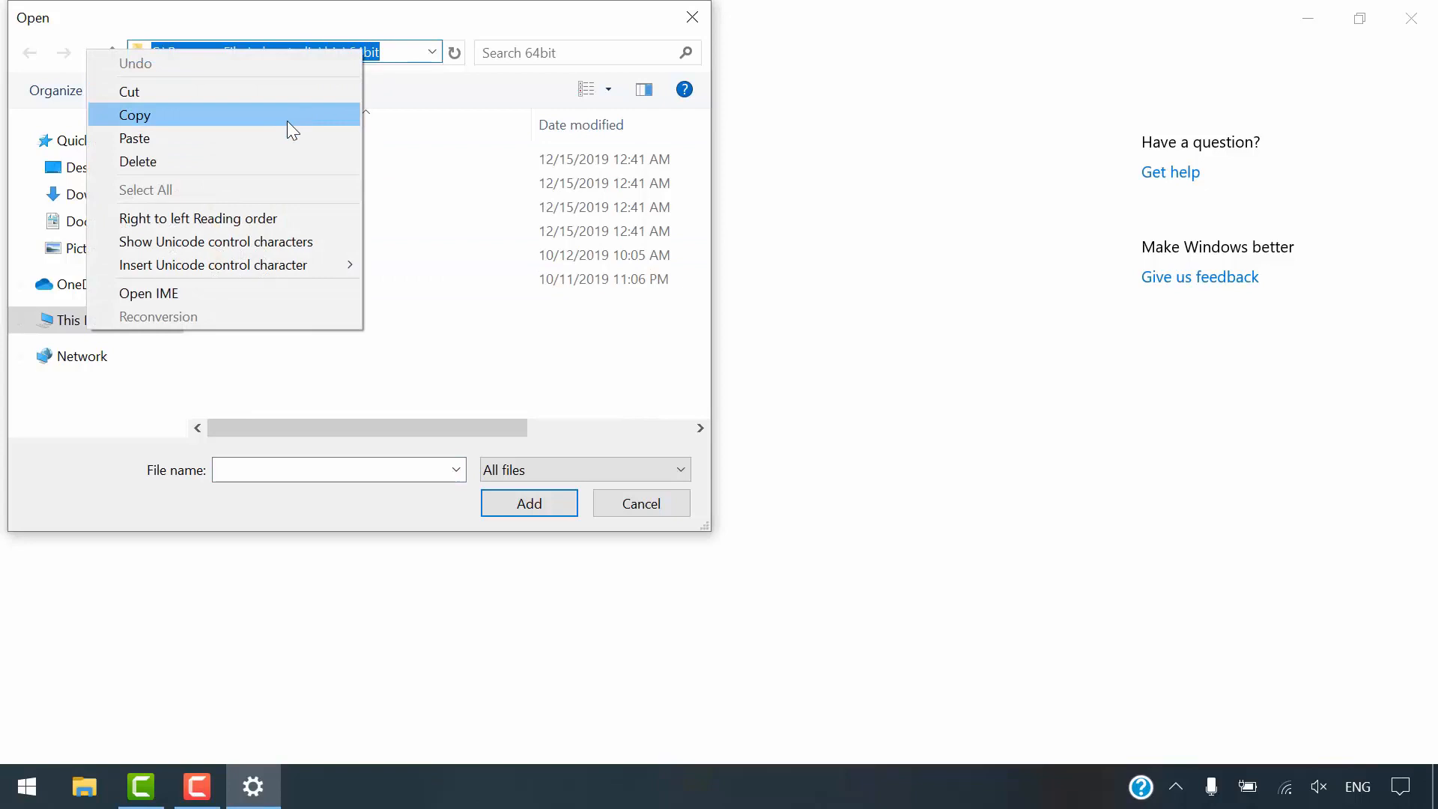
pyautogui.click(134, 116)
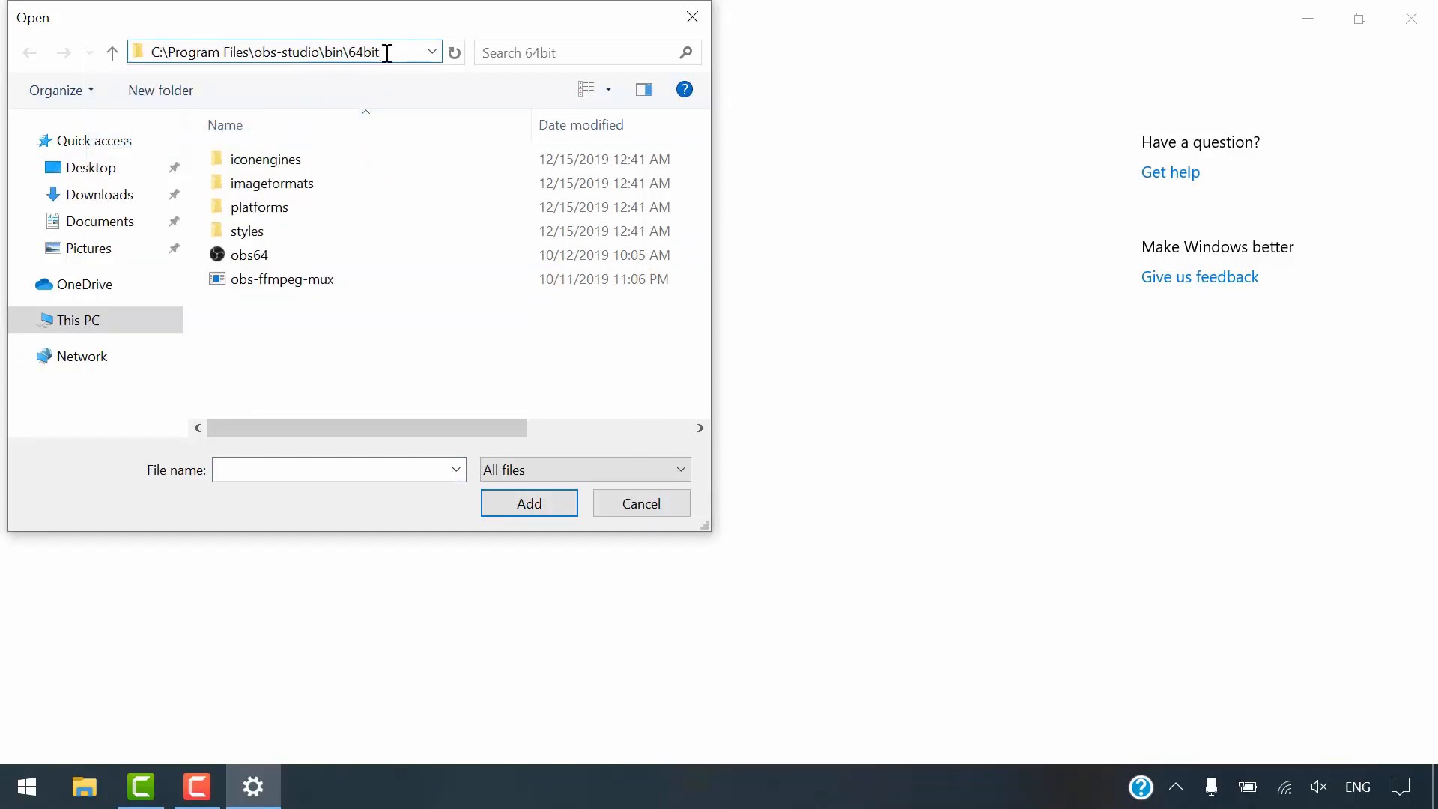
pyautogui.click(248, 255)
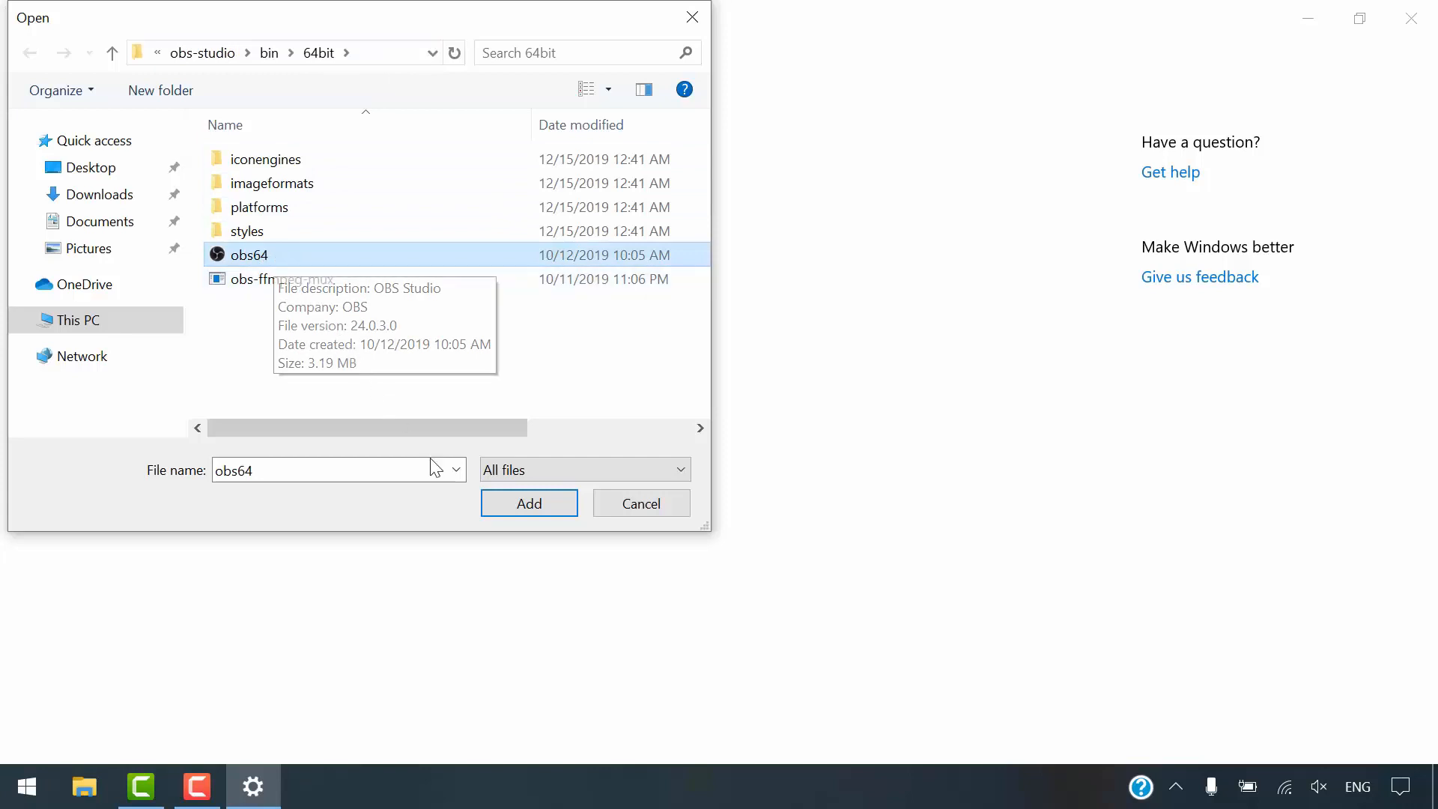
pyautogui.click(529, 503)
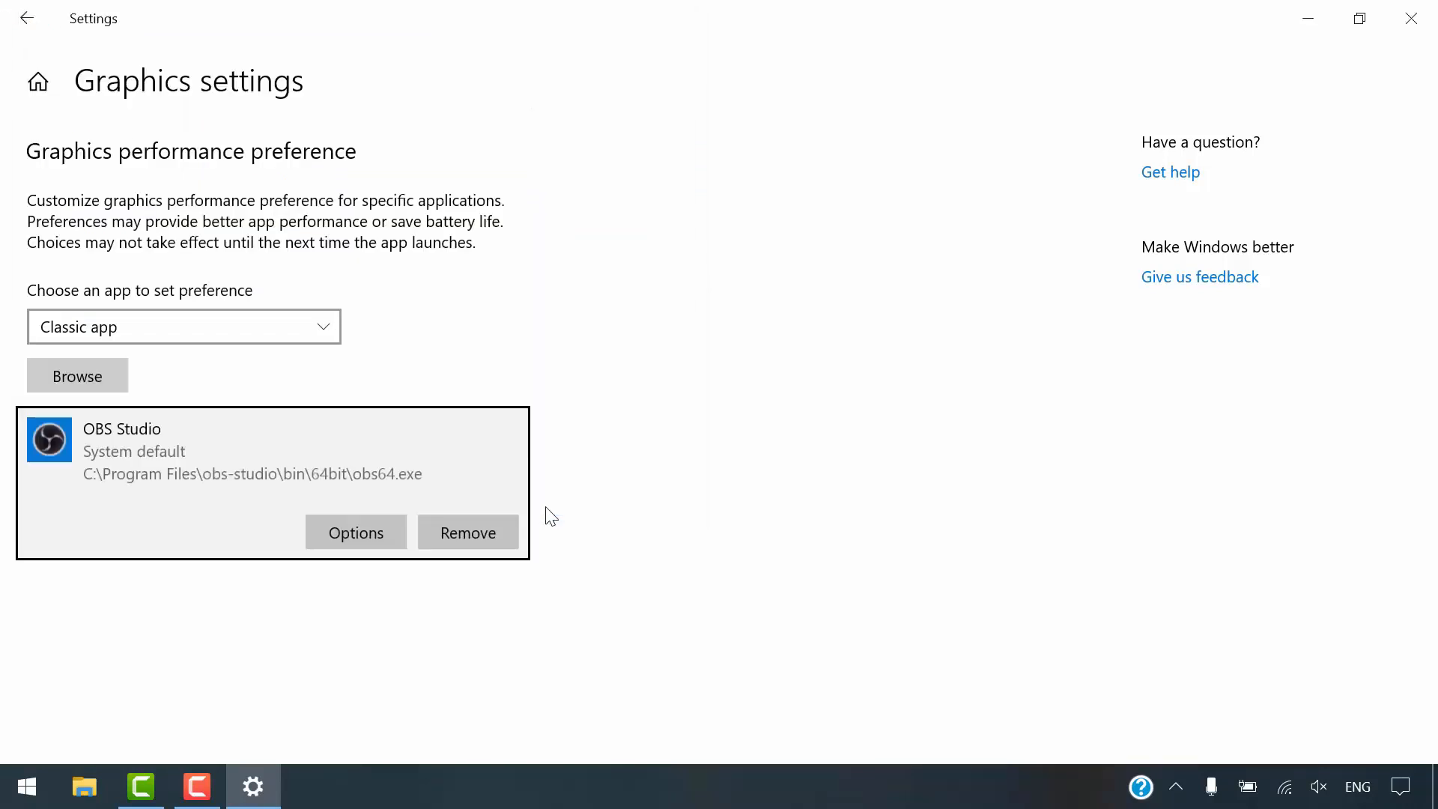
pyautogui.moveTo(356, 531)
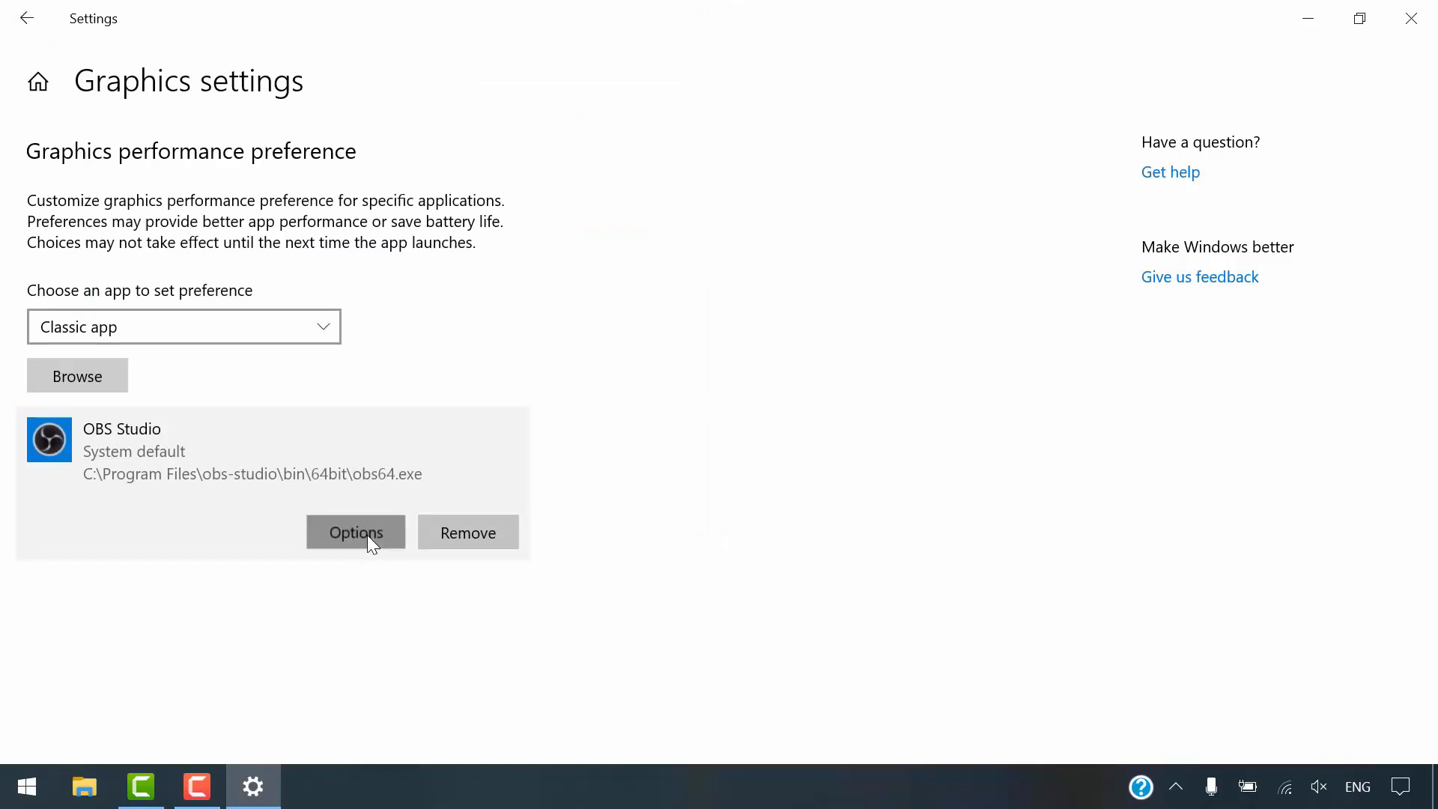
# Set OBS Studio's graphics preference to Power saving and save it
pyautogui.click(355, 533)
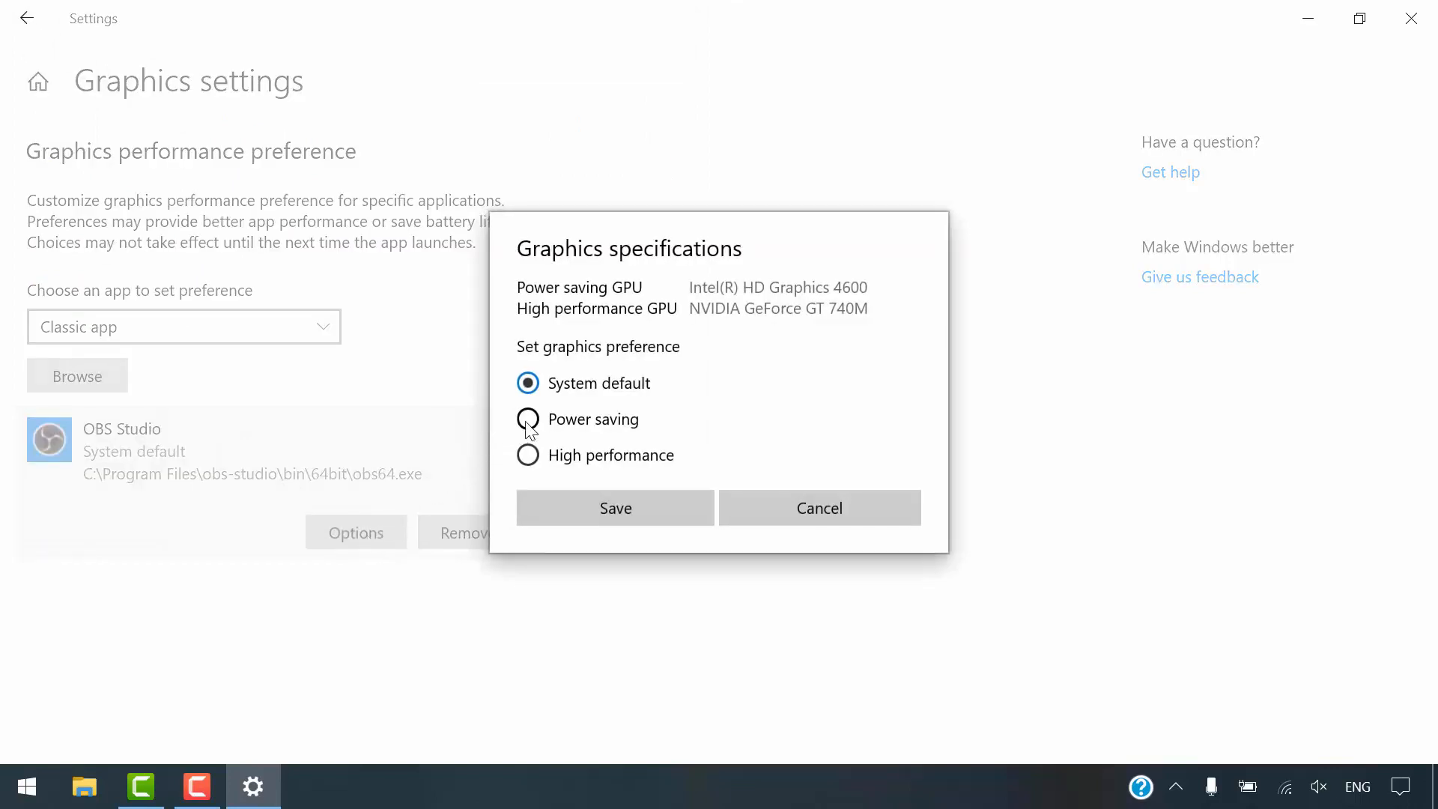
pyautogui.click(529, 420)
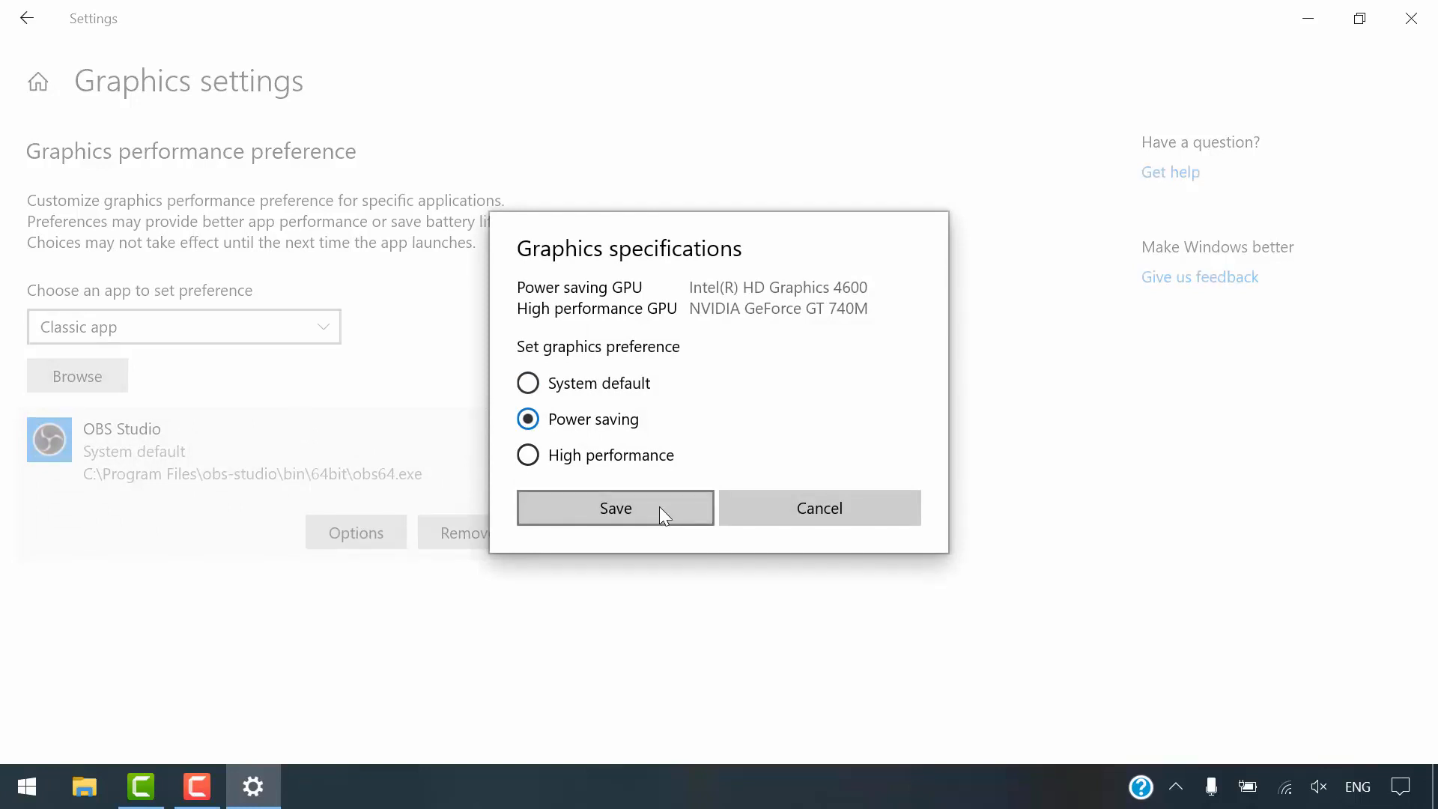
pyautogui.click(614, 508)
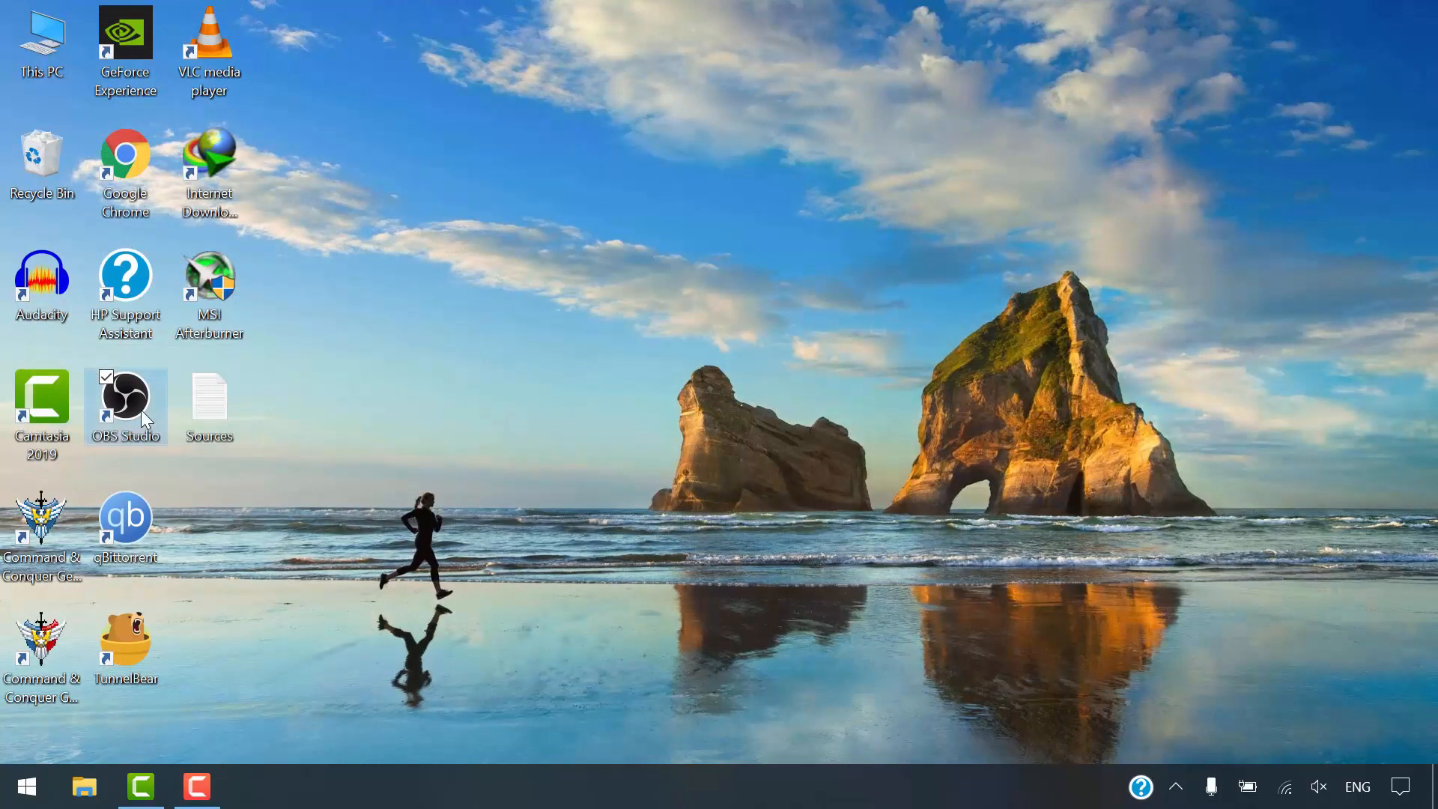
# Enable 'Run this program as an administrator' in the OBS shortcut's Compatibility properties
pyautogui.rightClick(126, 398)
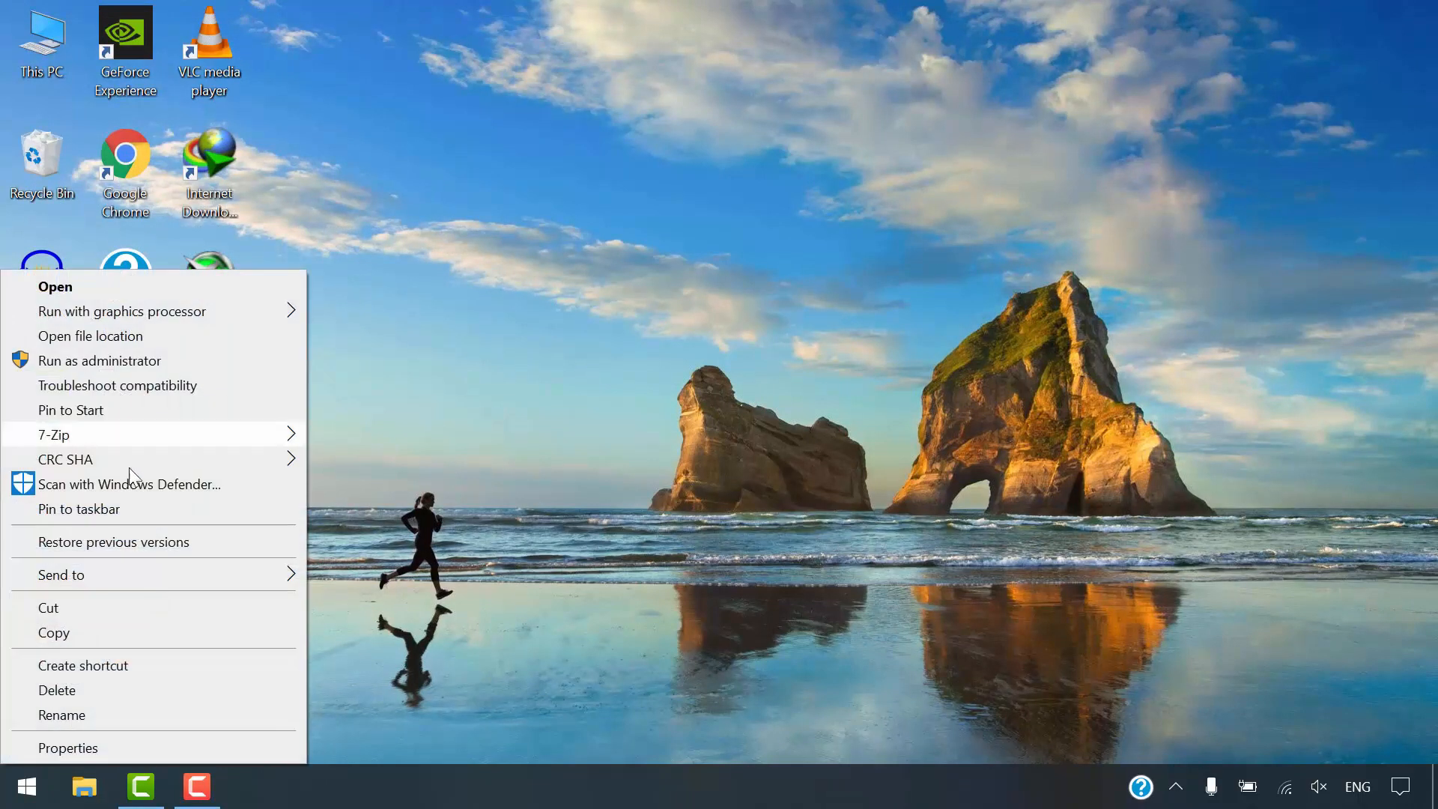
pyautogui.click(67, 747)
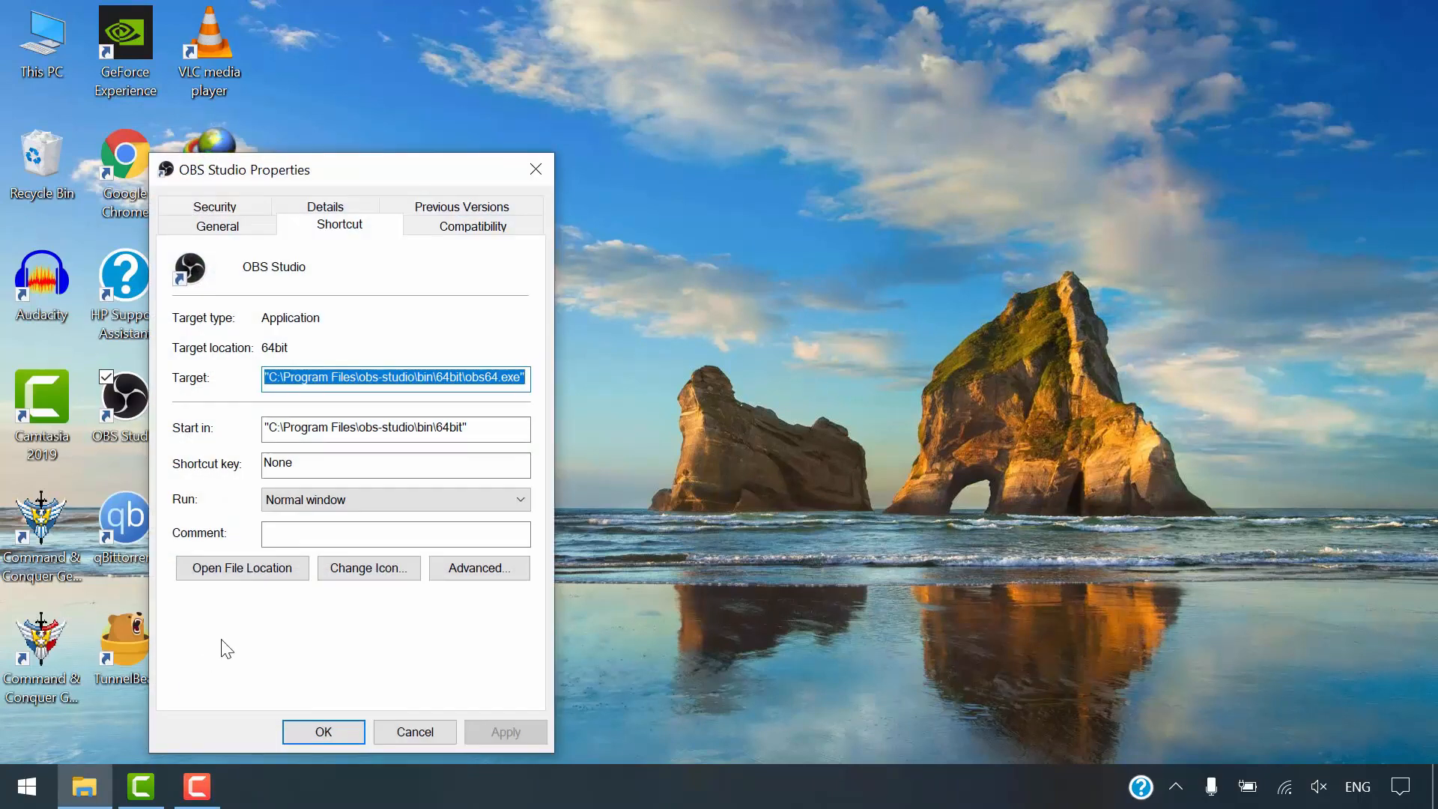
pyautogui.click(471, 224)
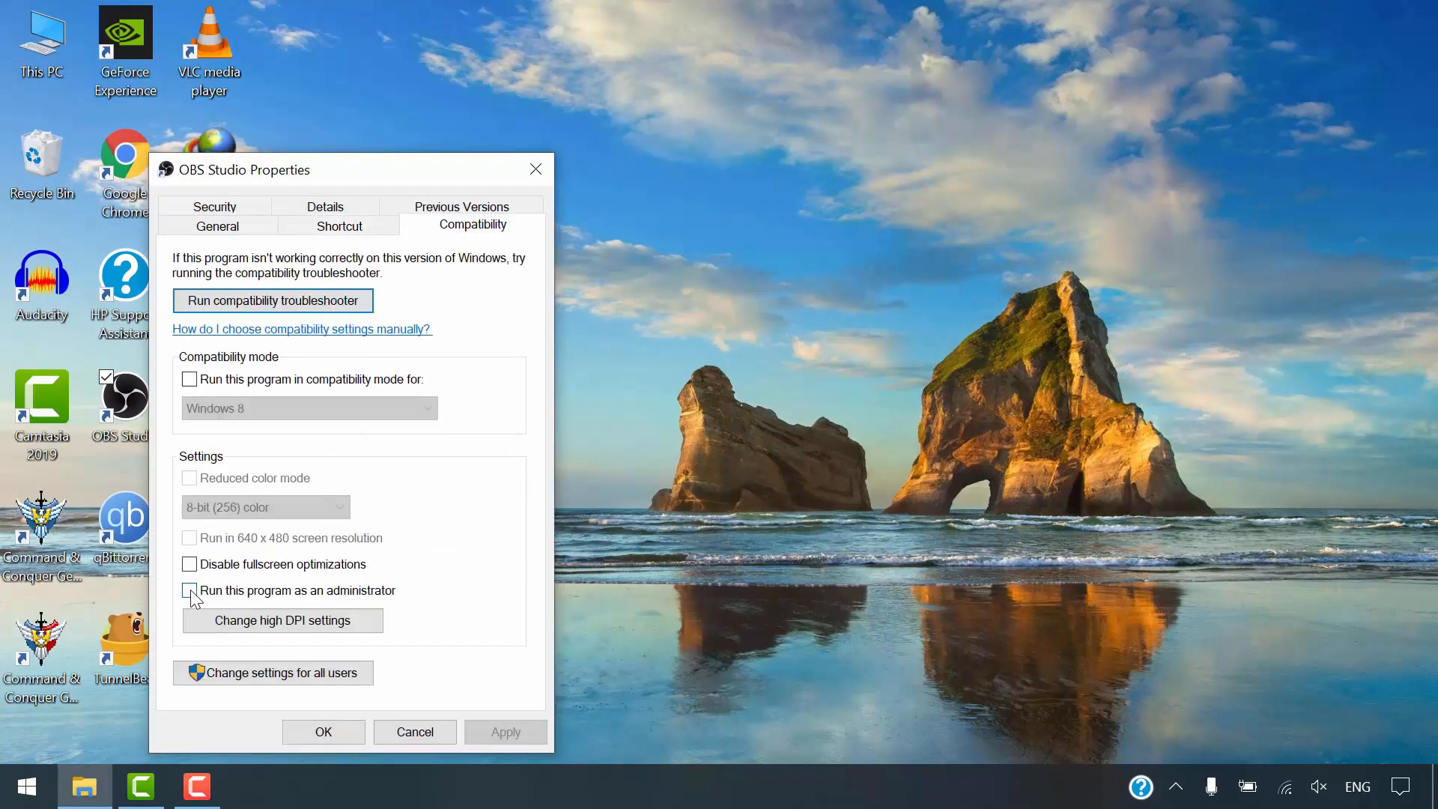
pyautogui.click(190, 590)
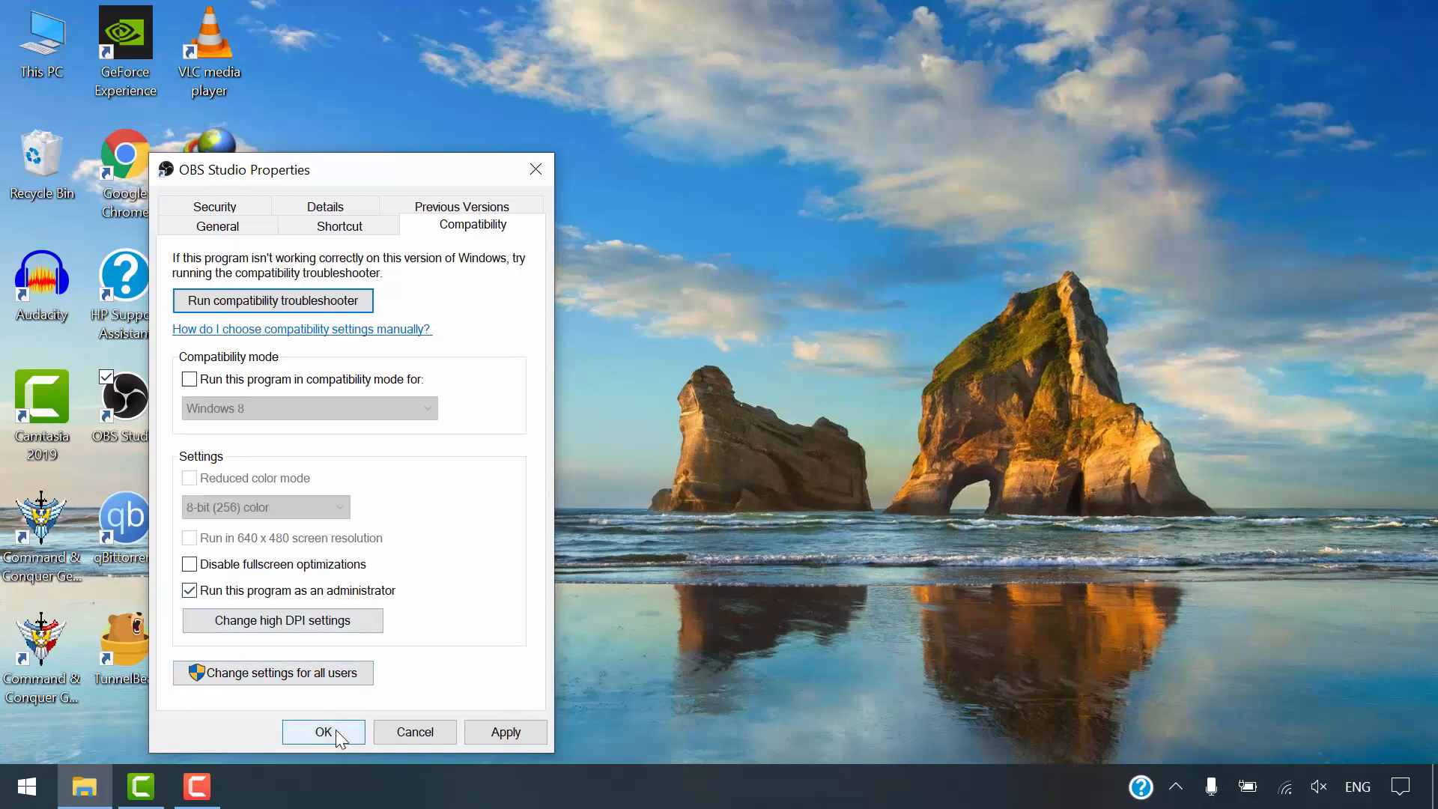
pyautogui.click(324, 732)
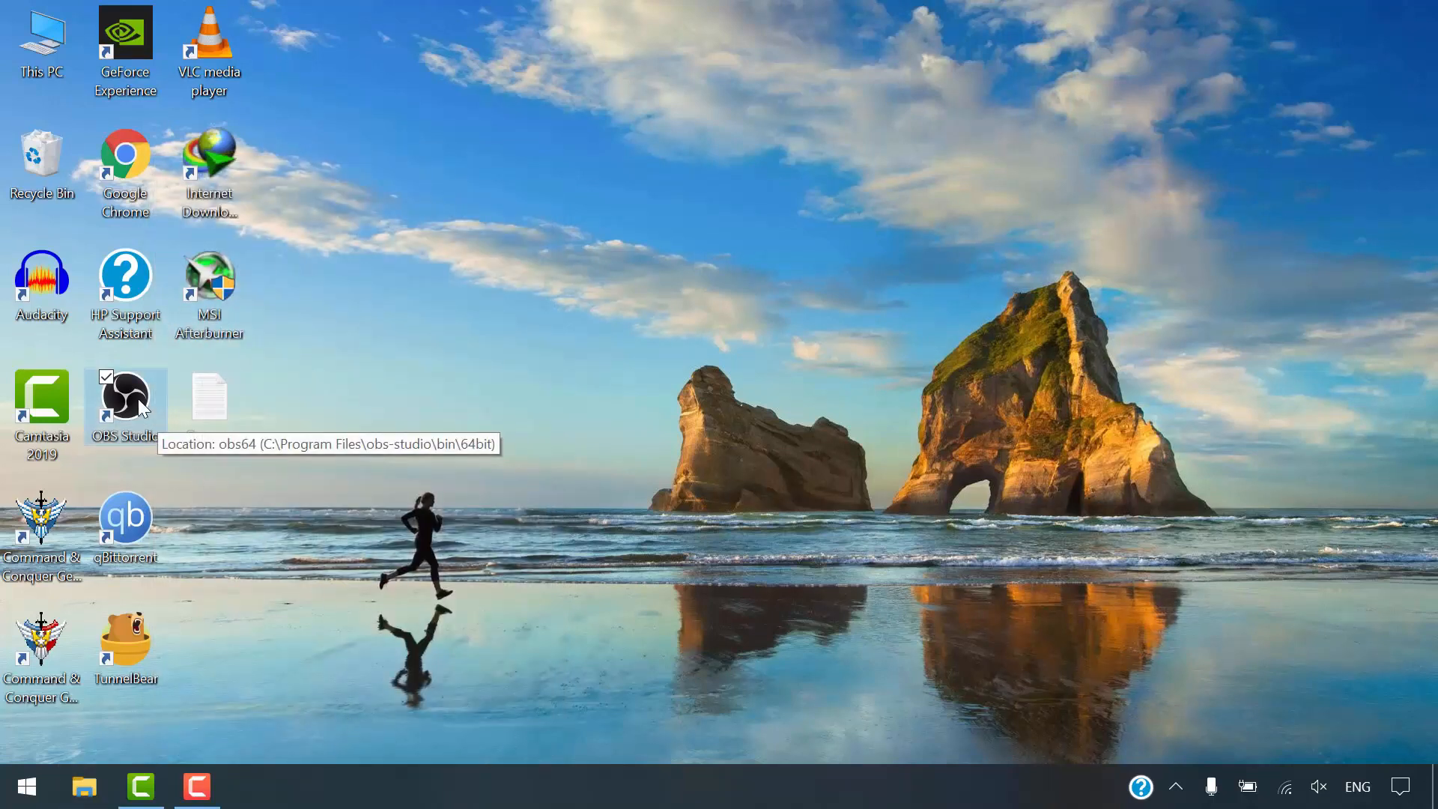
pyautogui.rightClick(124, 398)
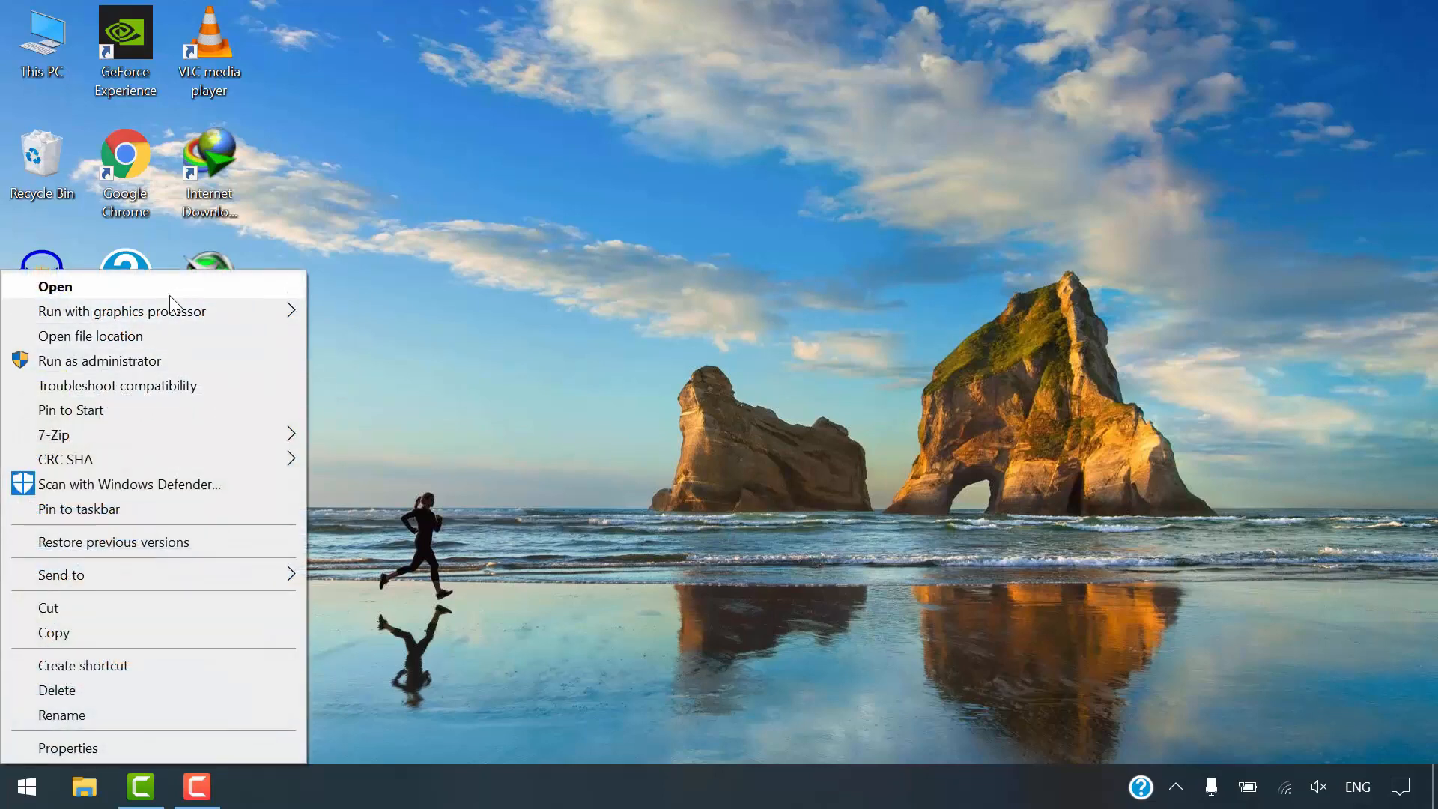